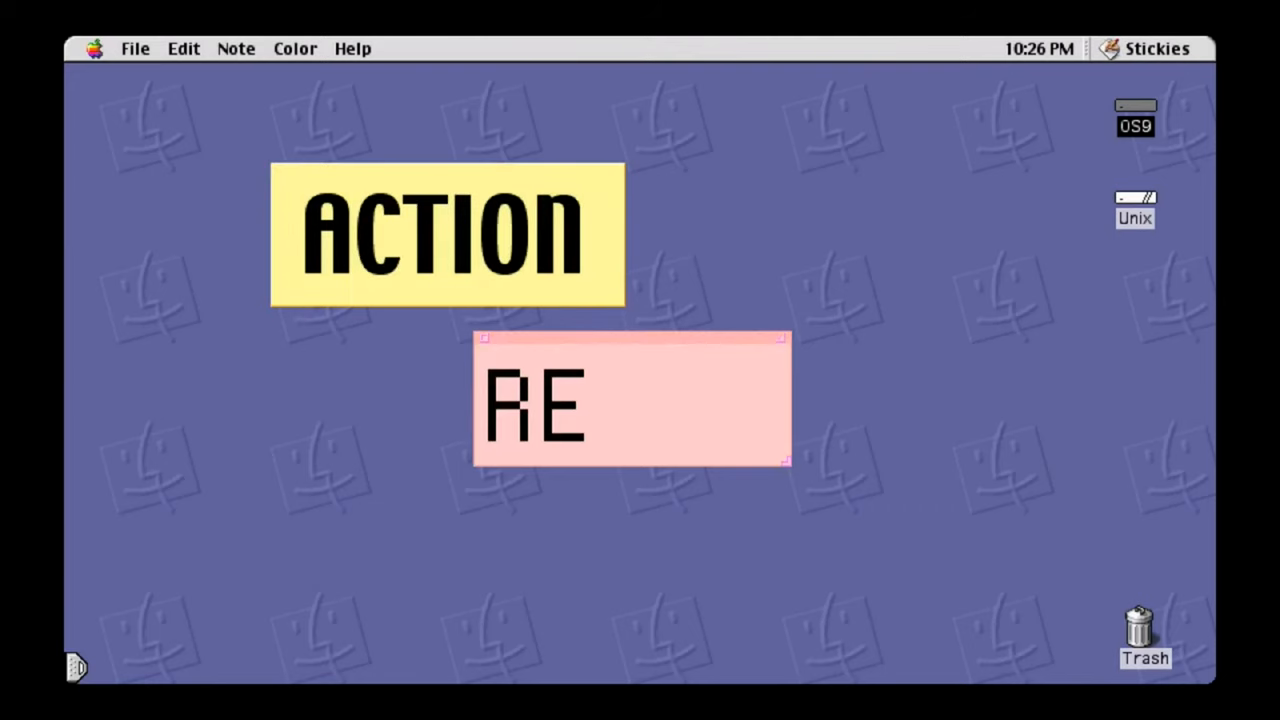
# - Type TRO after RE in the pink sticky note so it reads RETRO
pyautogui.write('TRO')
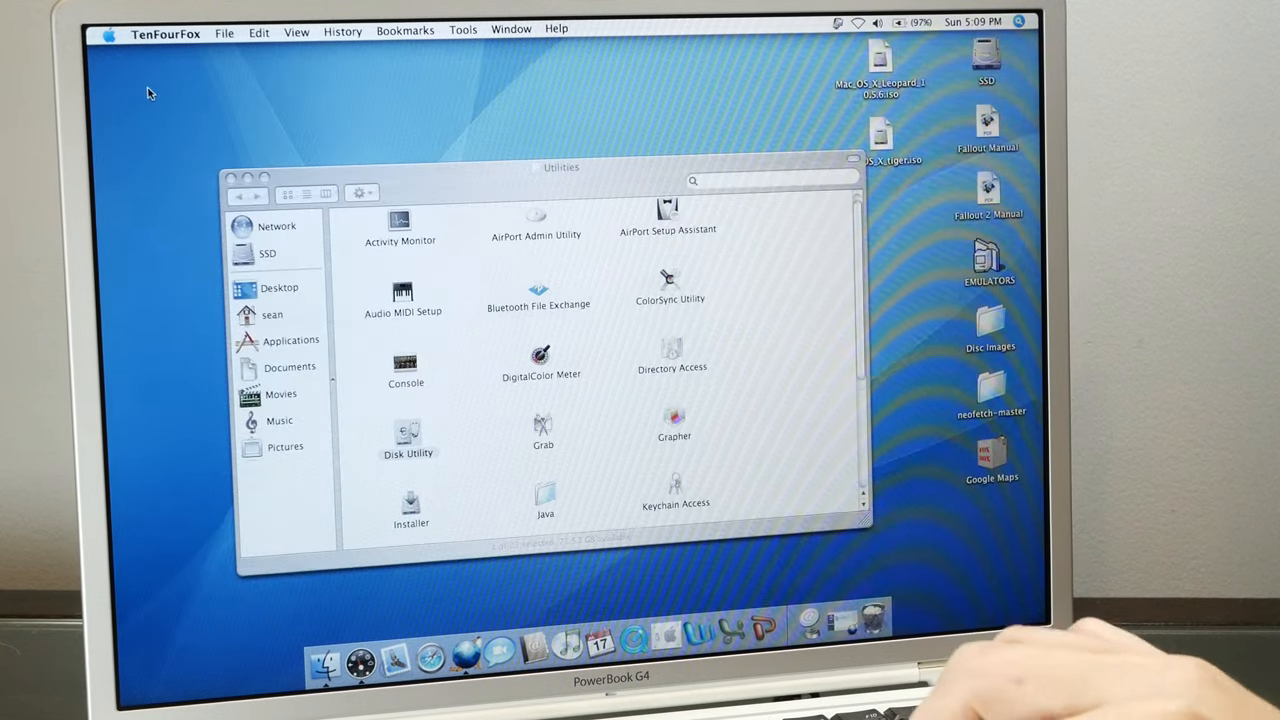
pyautogui.click(108, 33)
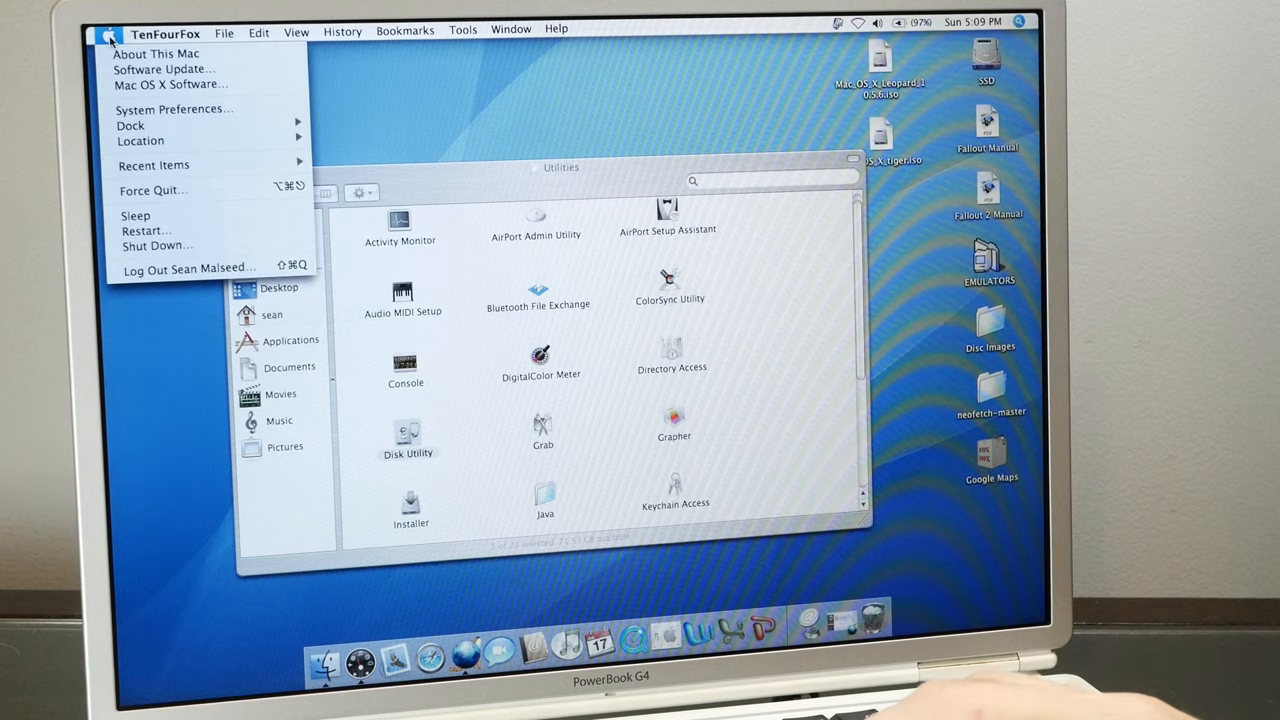
pyautogui.click(155, 53)
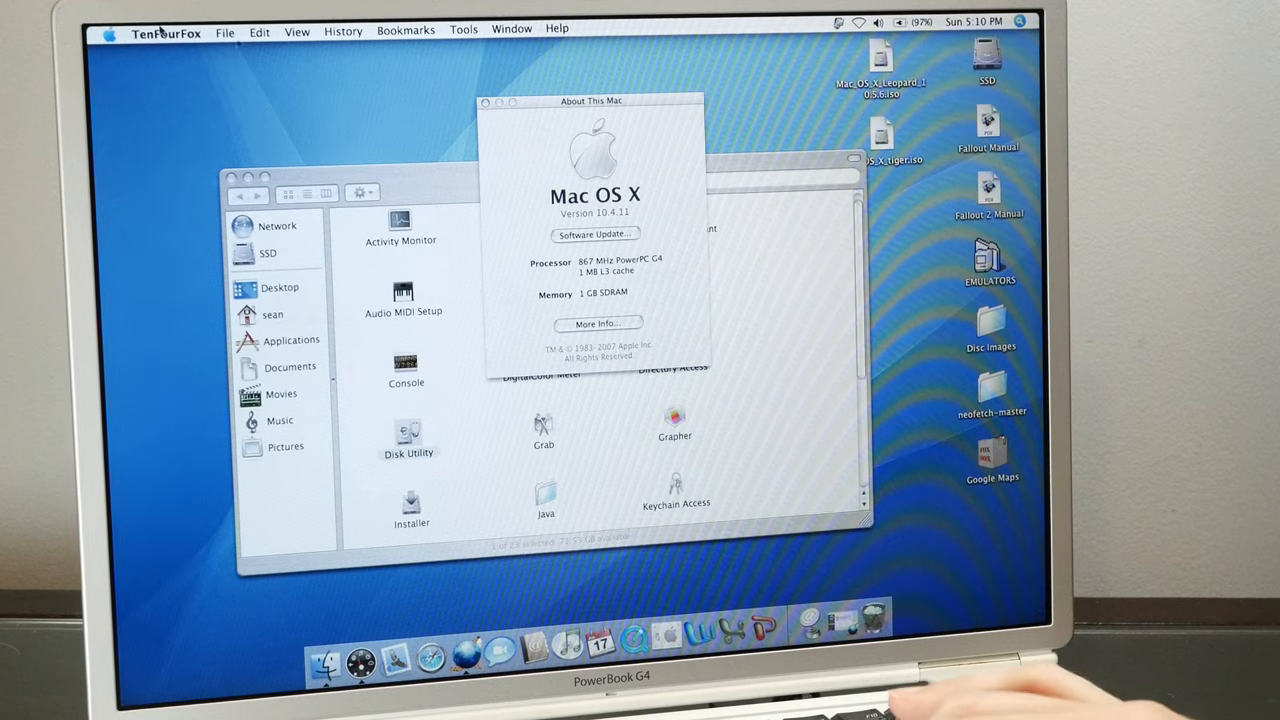
pyautogui.click(484, 102)
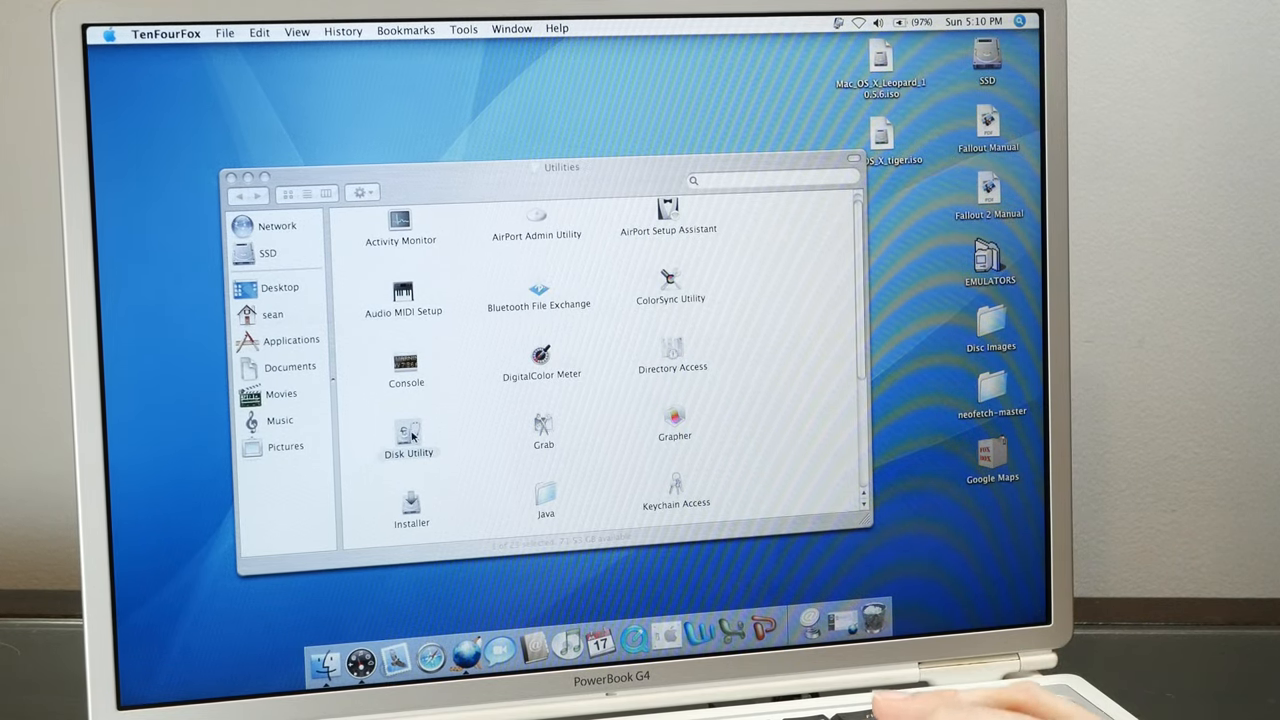
# - Launch Disk Utility and show the FAT32 FLASHY volume on the 29.9 GB Samsung drive
pyautogui.doubleClick(408, 430)
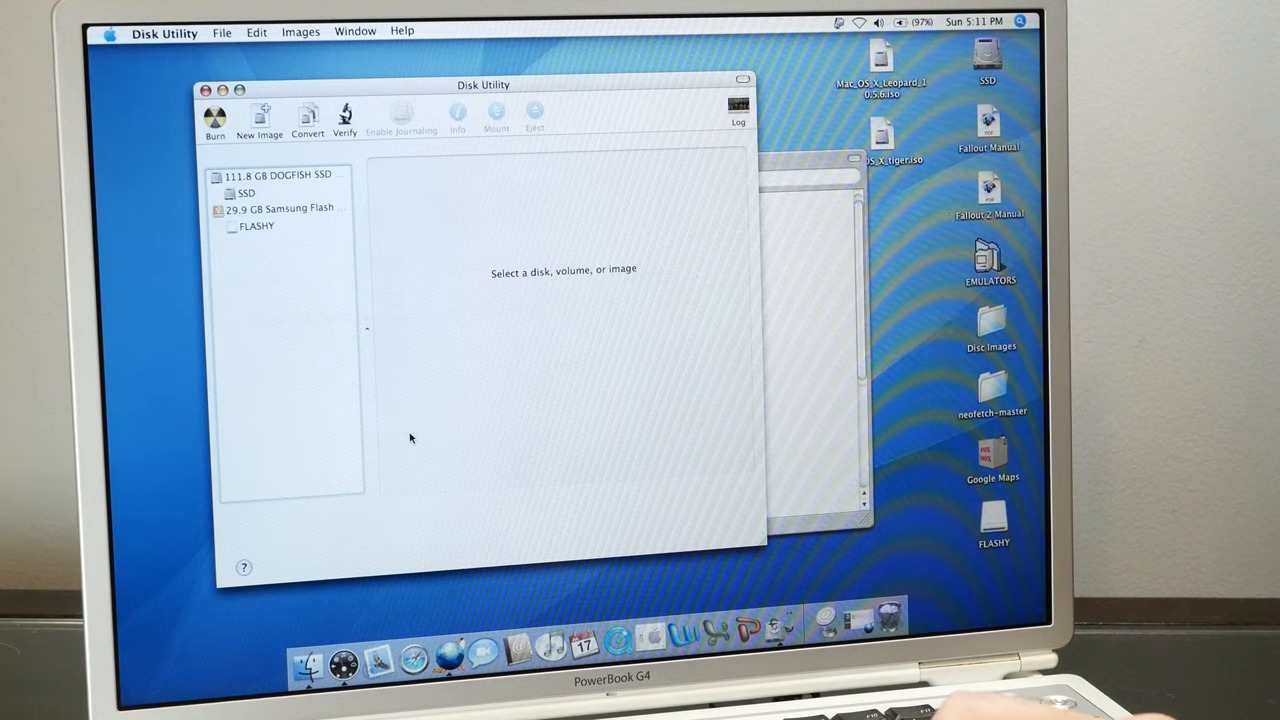
pyautogui.moveTo(290, 331)
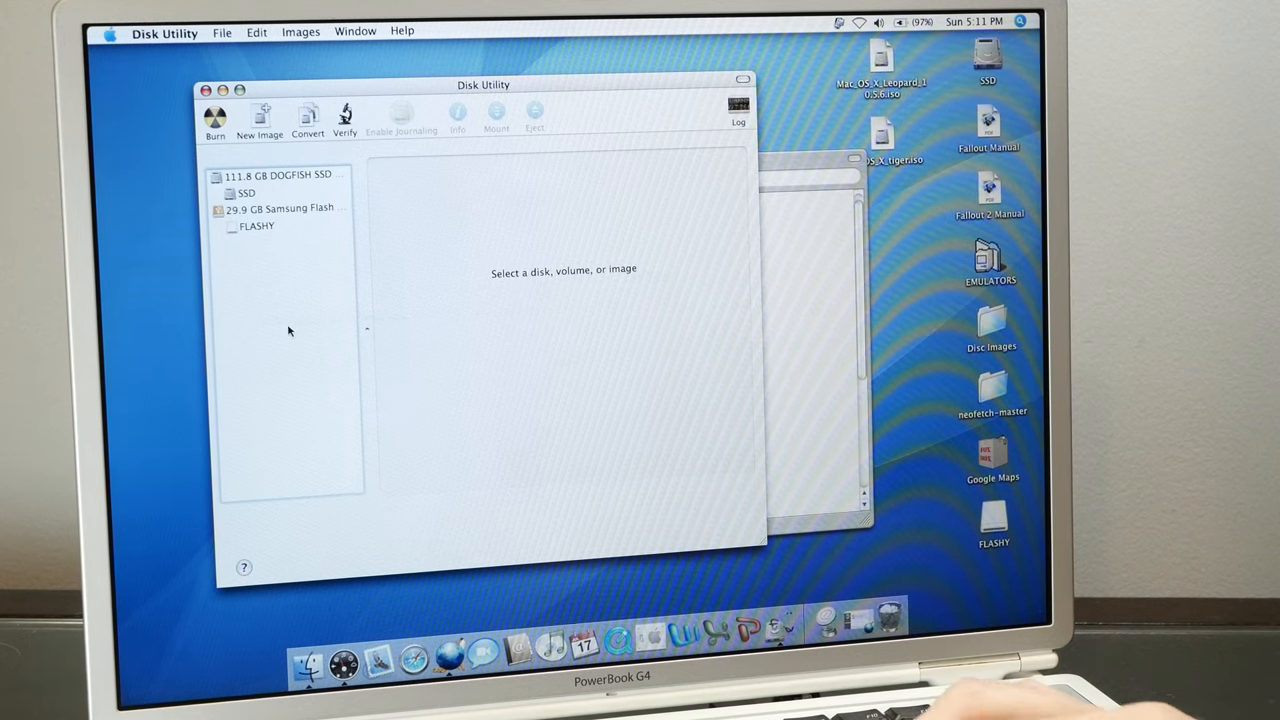
pyautogui.click(290, 208)
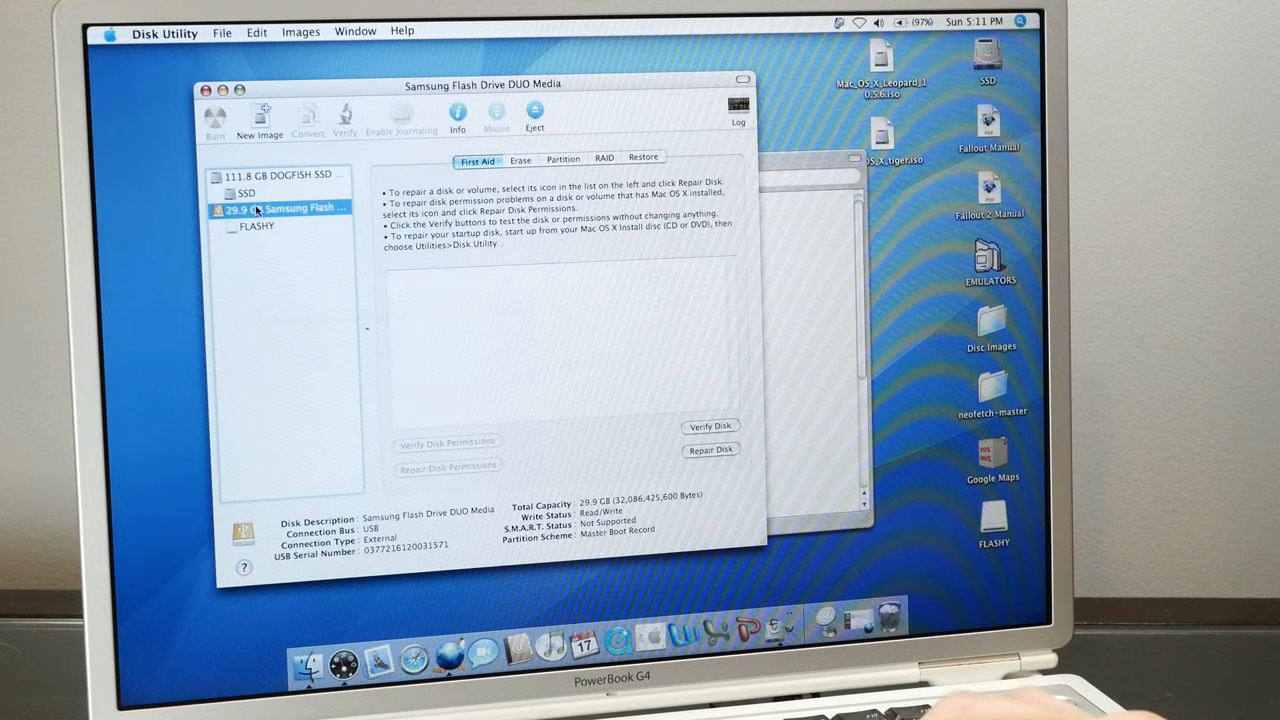
pyautogui.moveTo(283, 225)
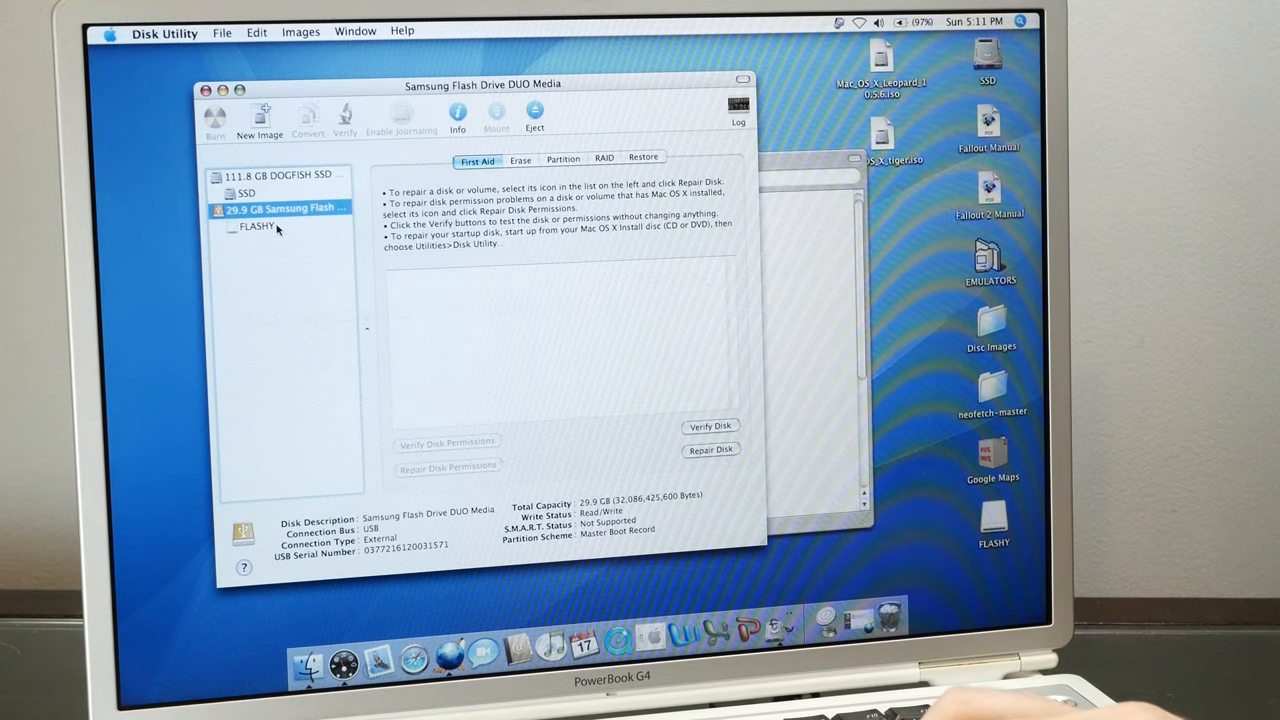
pyautogui.click(257, 226)
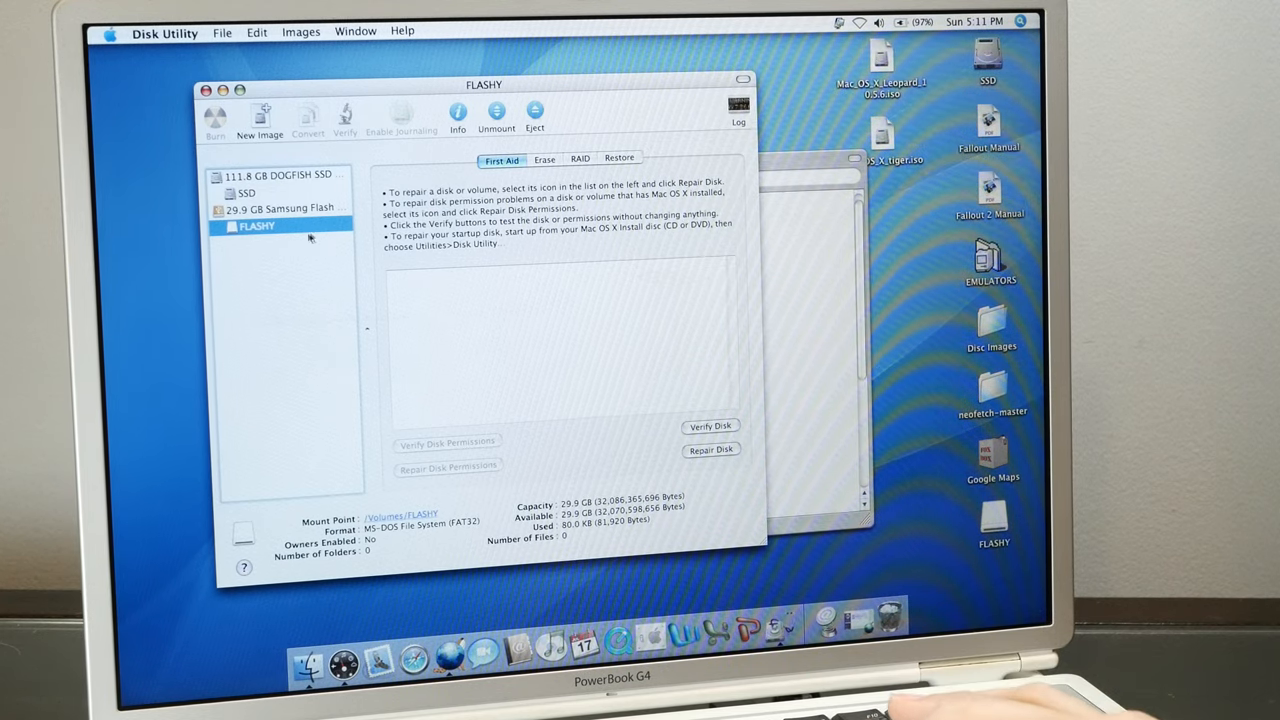
# - Give the Samsung drive an Apple Partition Map scheme and a 2-partition layout
pyautogui.click(283, 207)
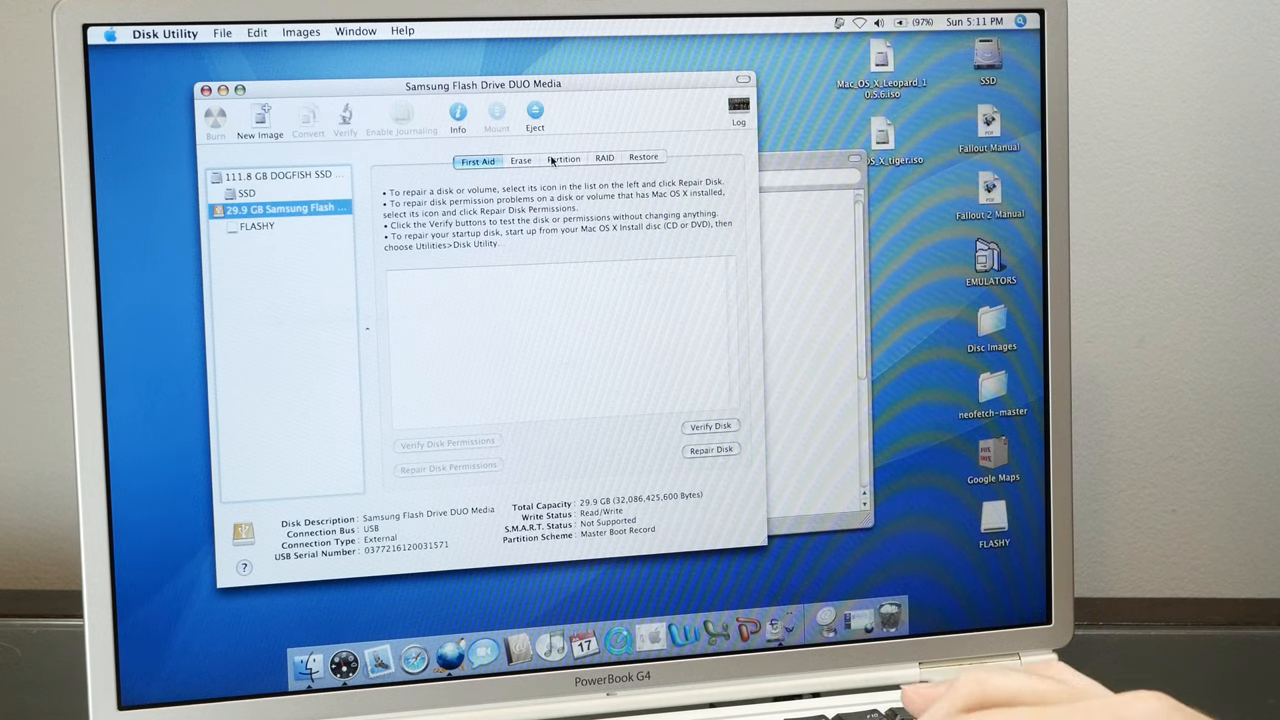
pyautogui.click(563, 159)
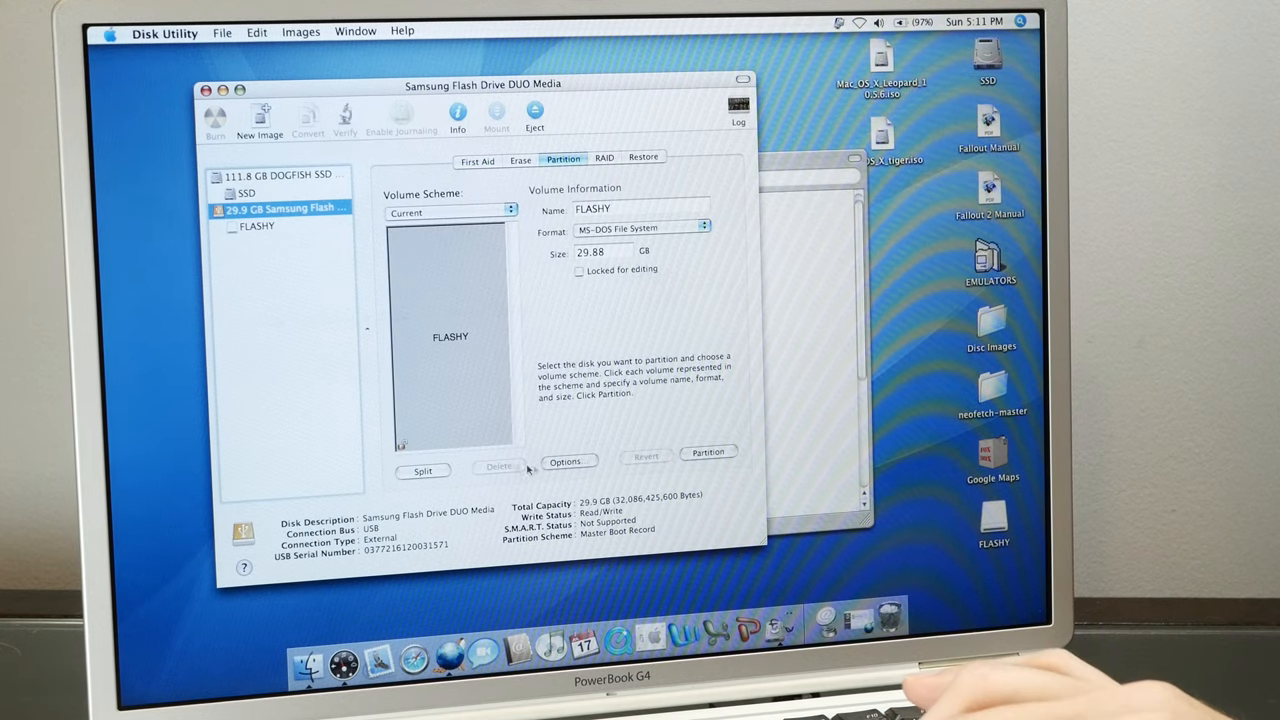
pyautogui.click(568, 461)
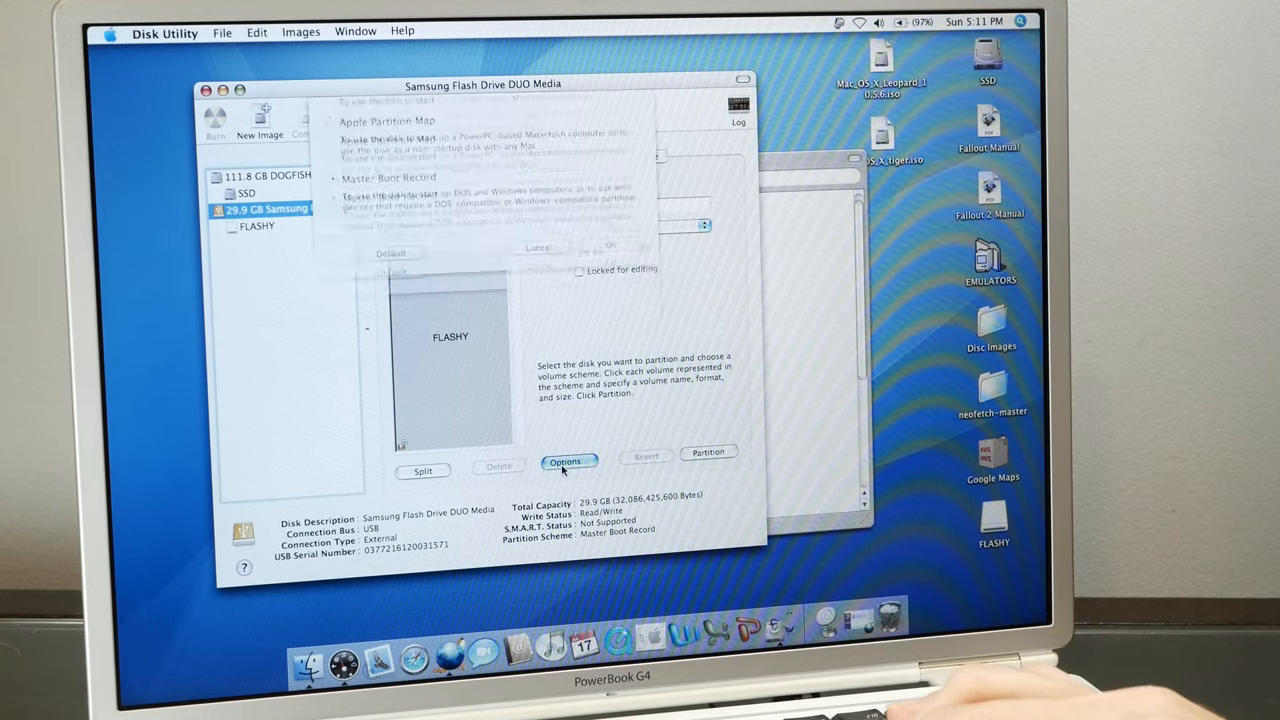
pyautogui.click(567, 461)
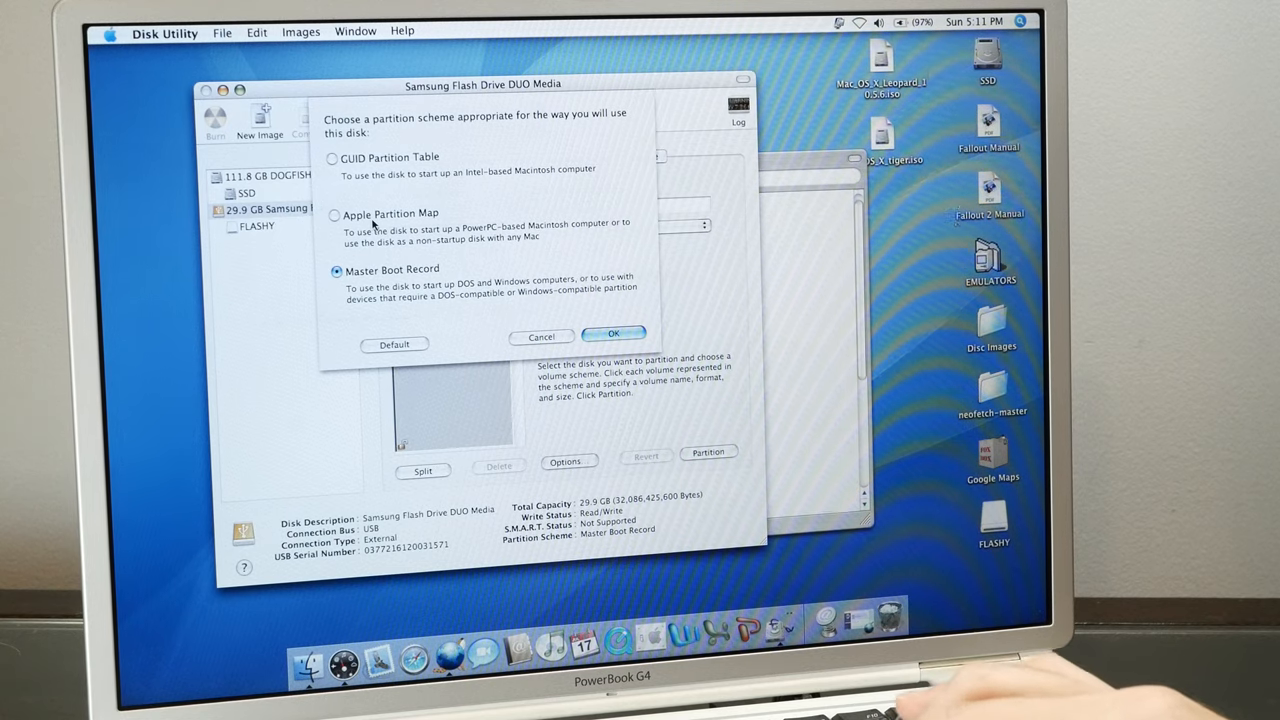
pyautogui.click(335, 214)
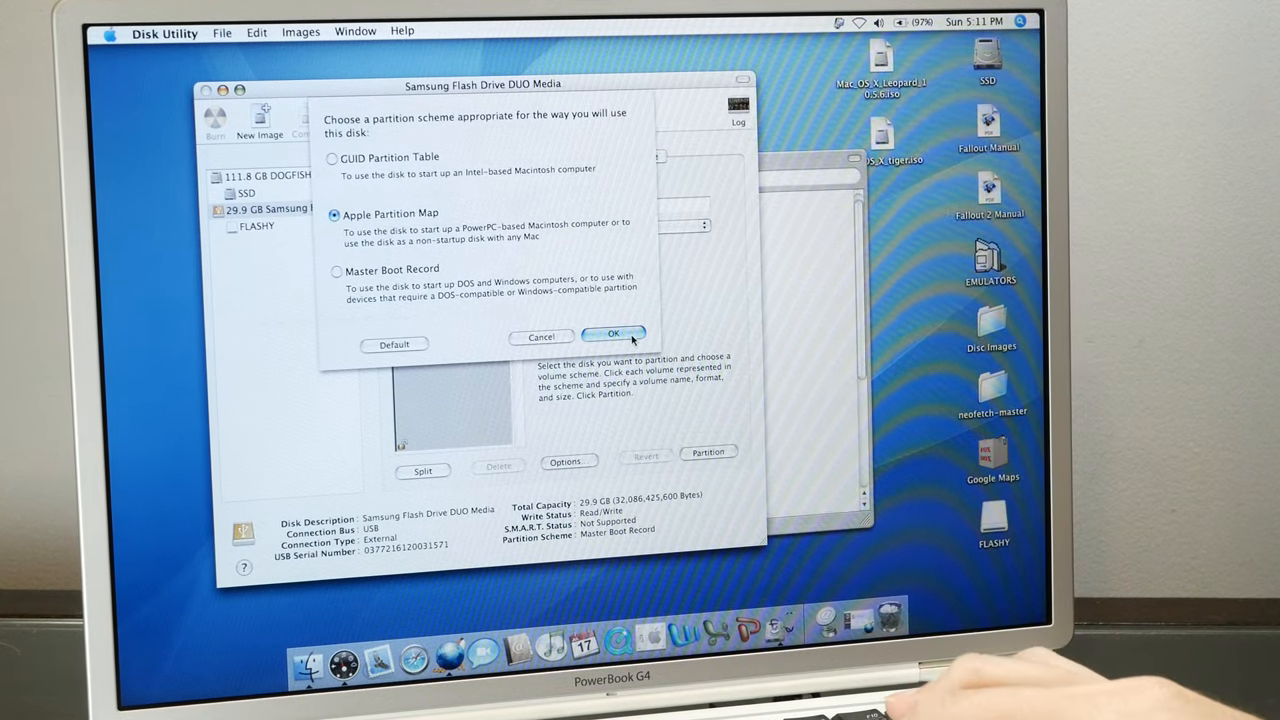
pyautogui.click(614, 334)
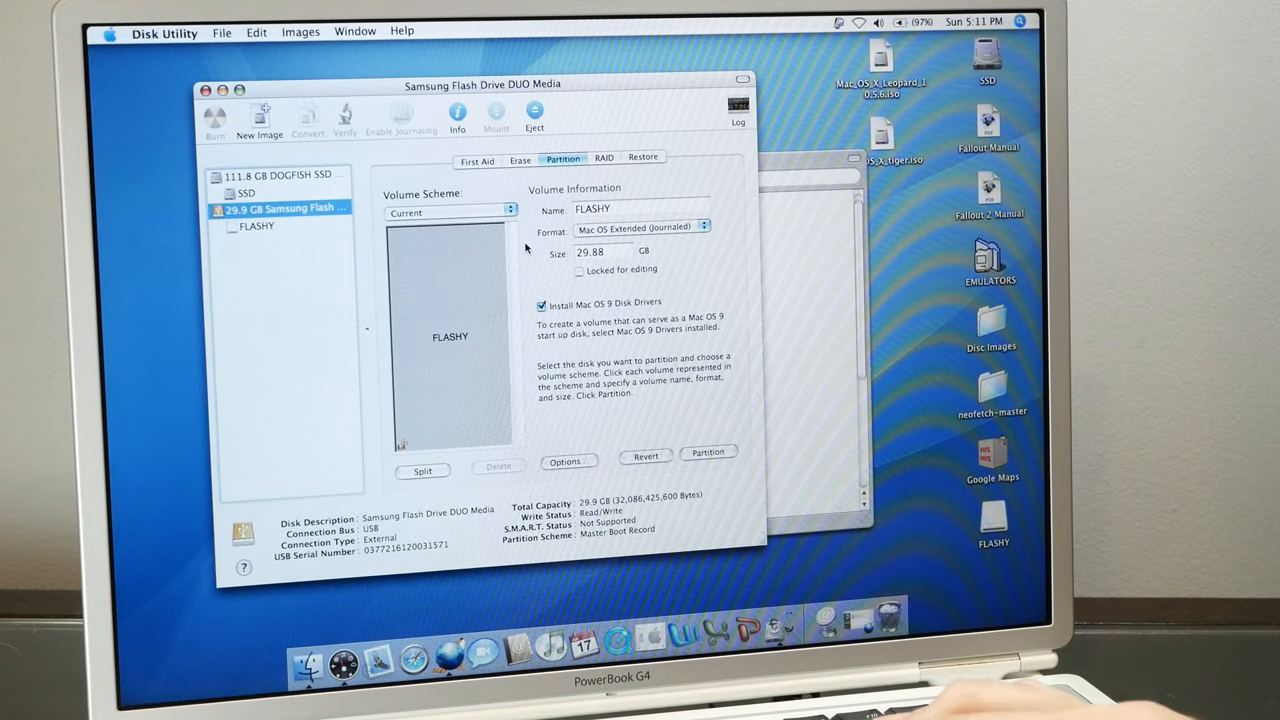
pyautogui.click(451, 212)
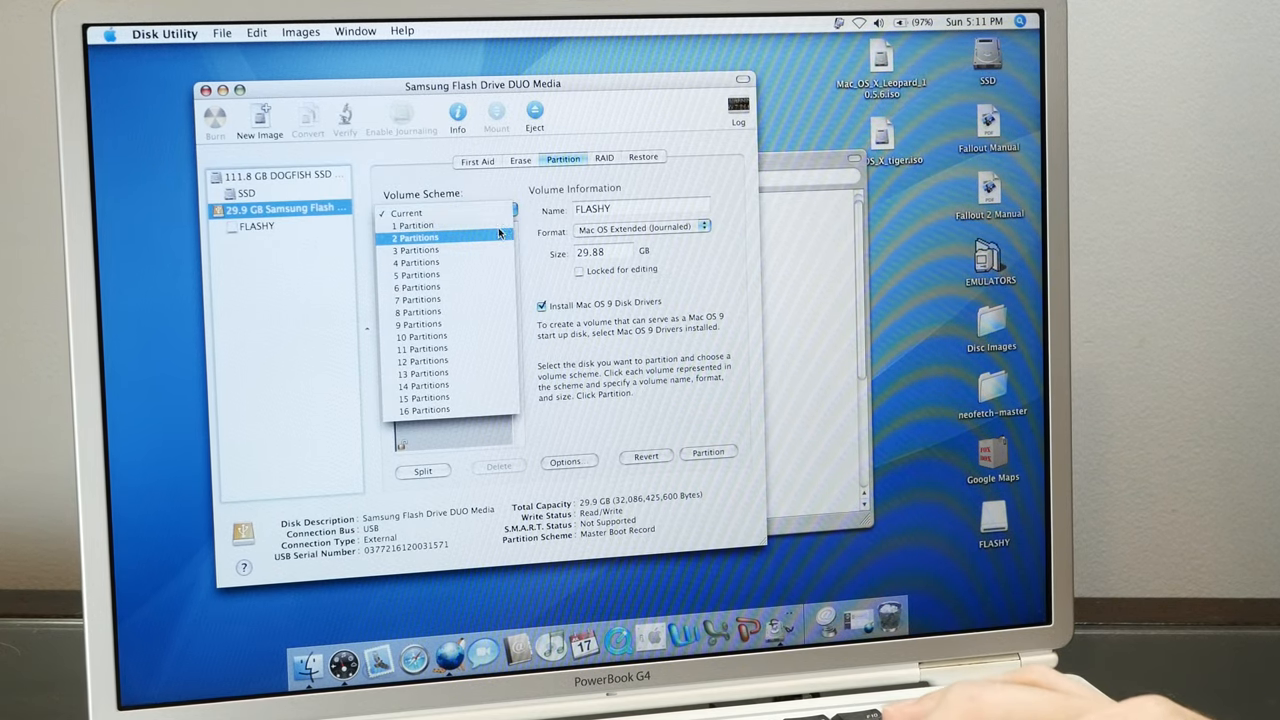
pyautogui.click(418, 237)
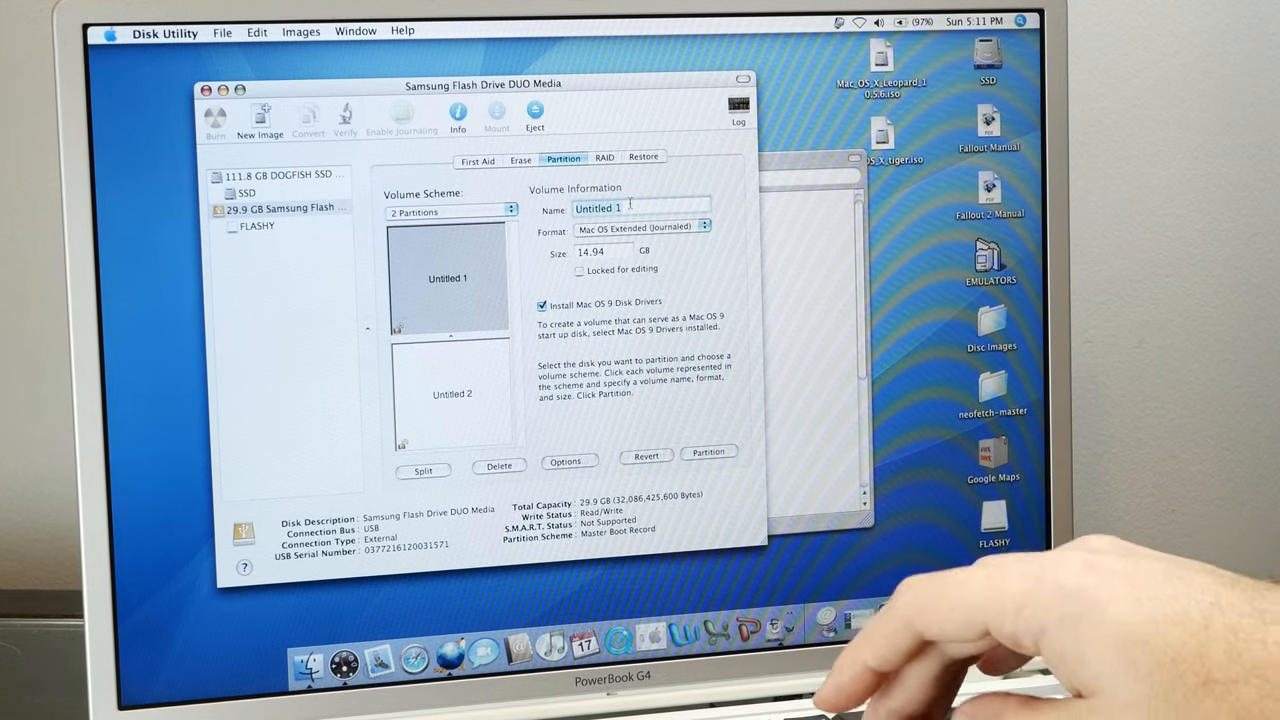
# - Name the first partition leopard, size it to 7.70 GB, and apply the layout
pyautogui.write('leopard')
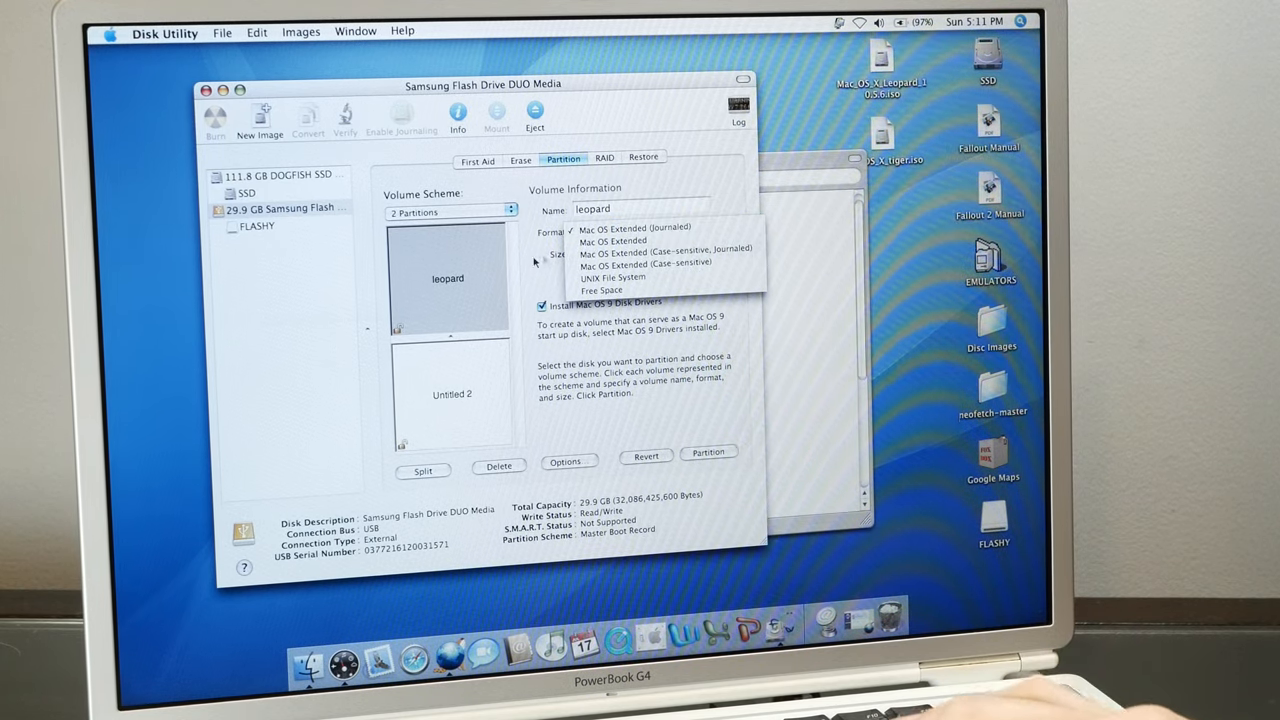
pyautogui.click(634, 227)
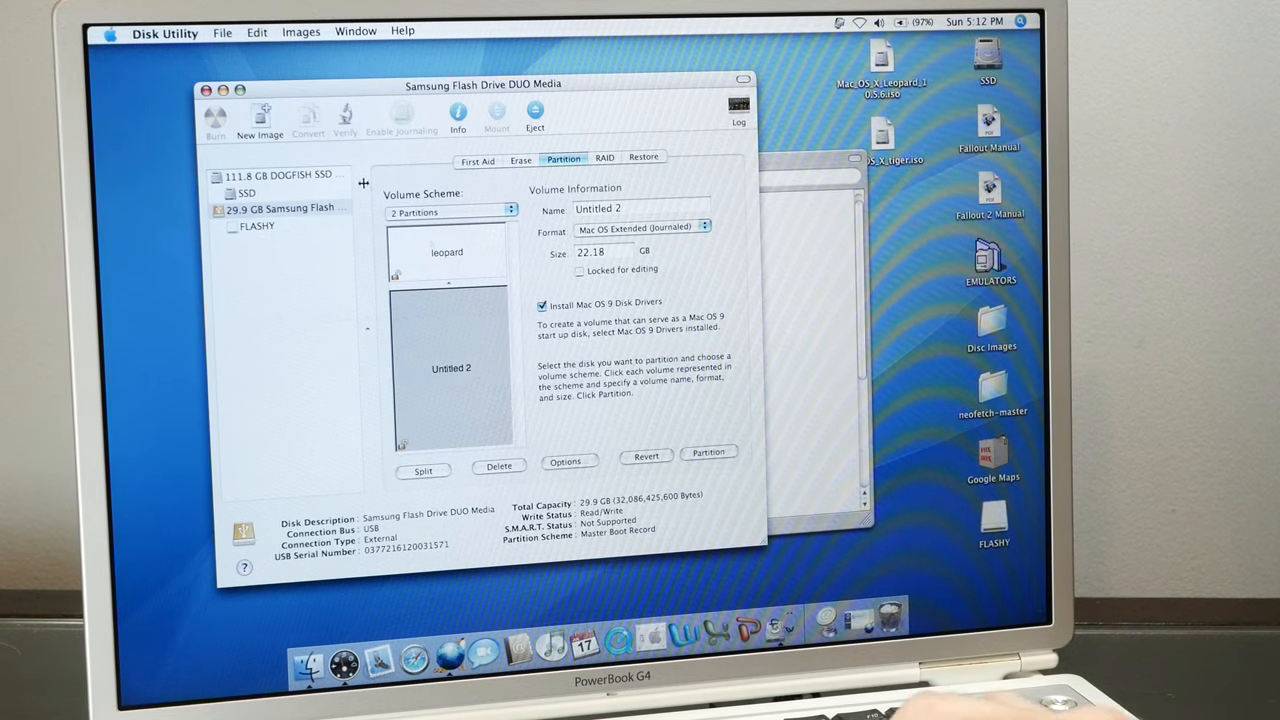
pyautogui.click(446, 252)
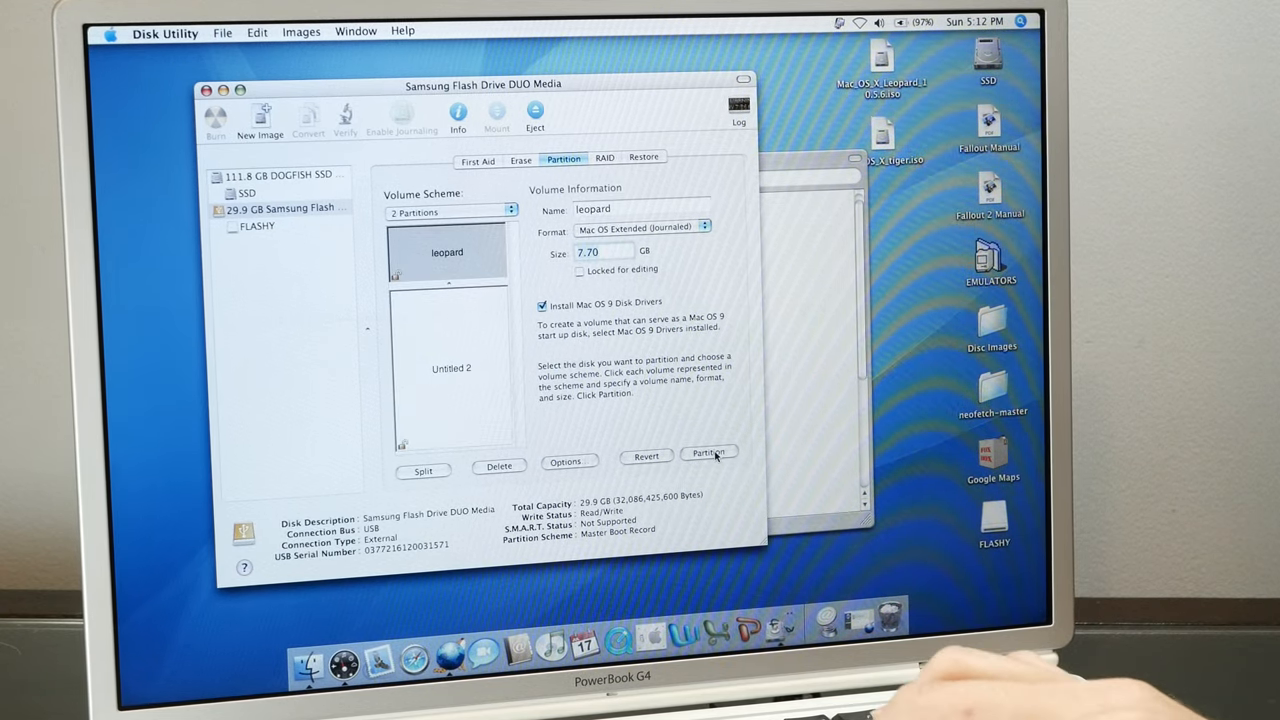
pyautogui.click(709, 453)
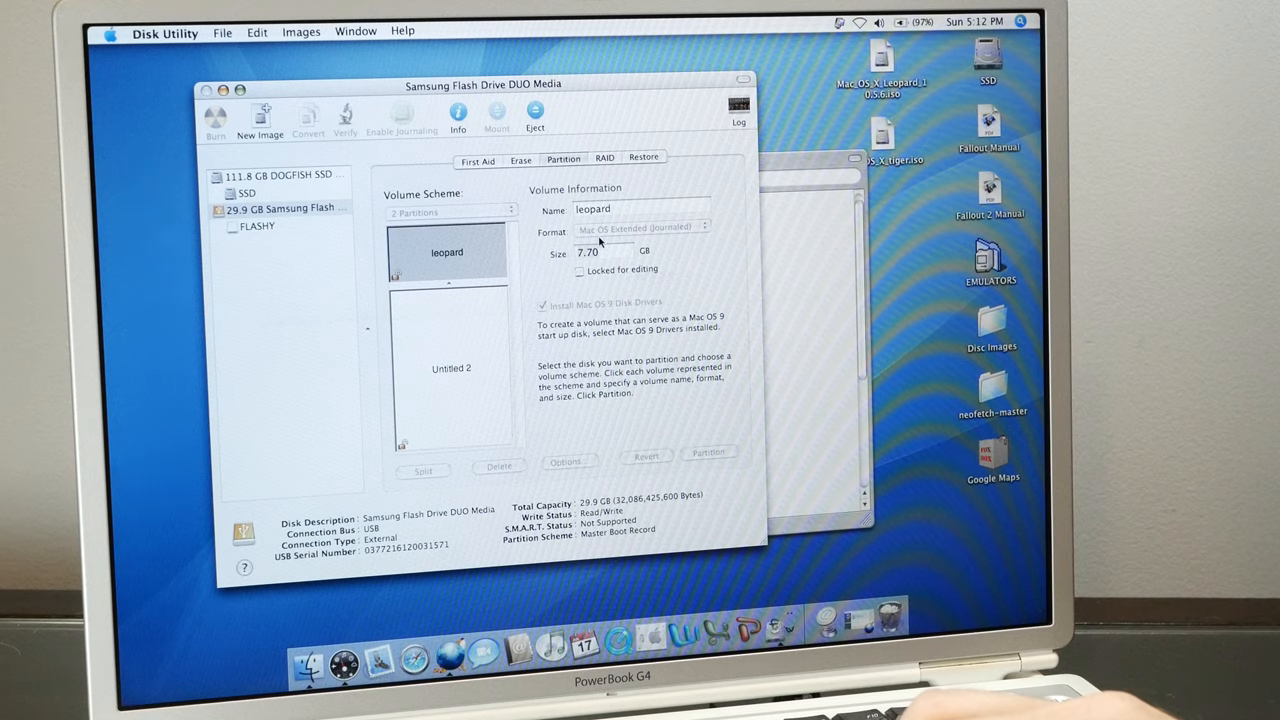
# - Confirm repartitioning, then inspect the leopard (7.6 GB) and Untitled 2 (22.1 GB) volumes
pyautogui.click(708, 453)
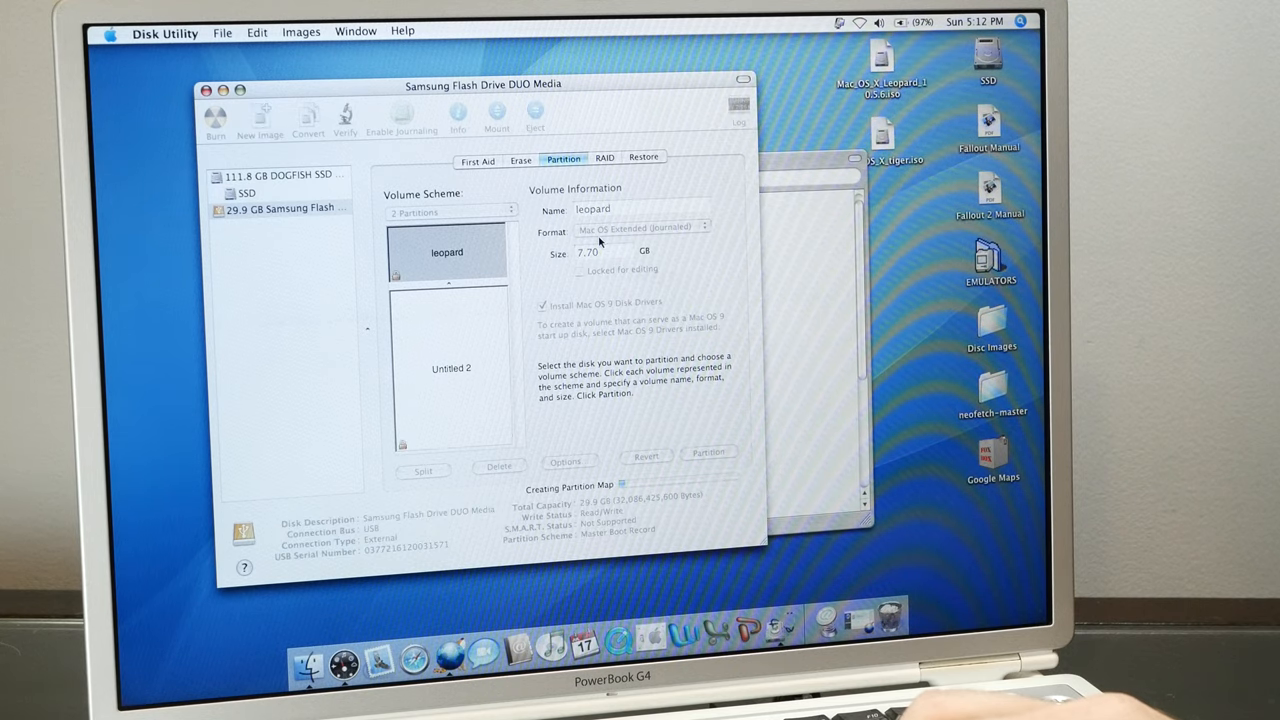
pyautogui.click(709, 452)
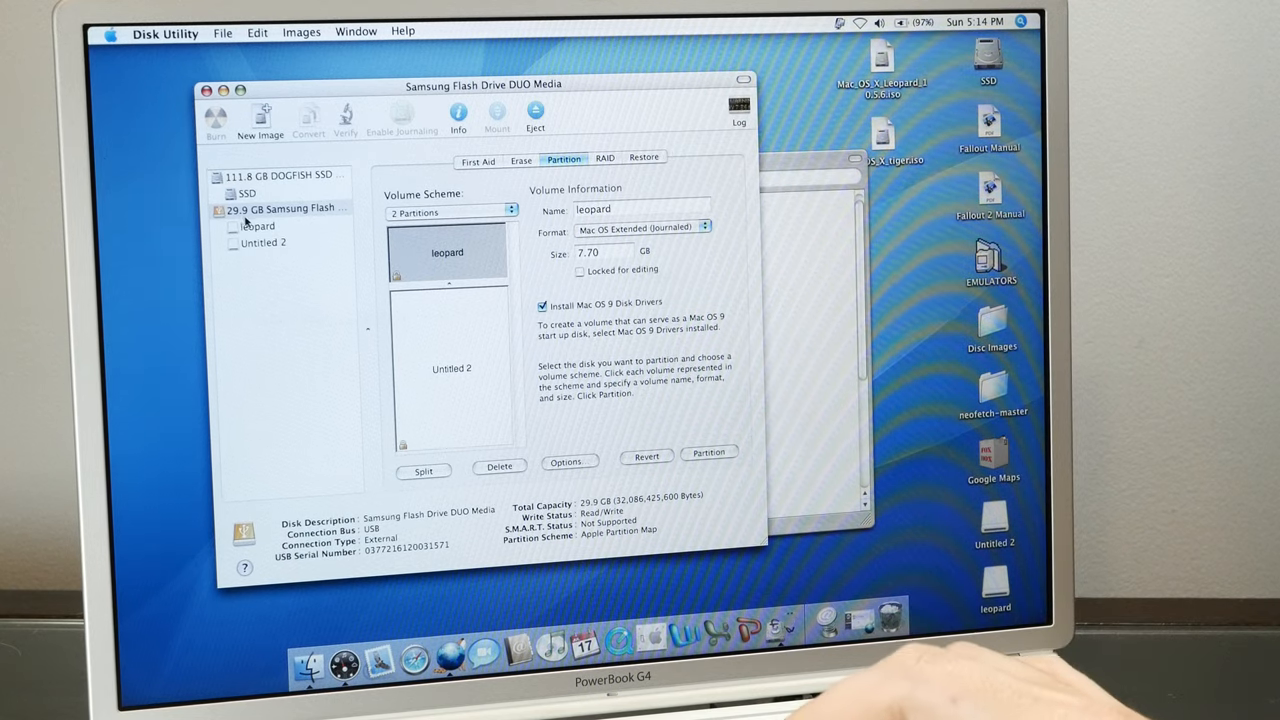
pyautogui.click(258, 226)
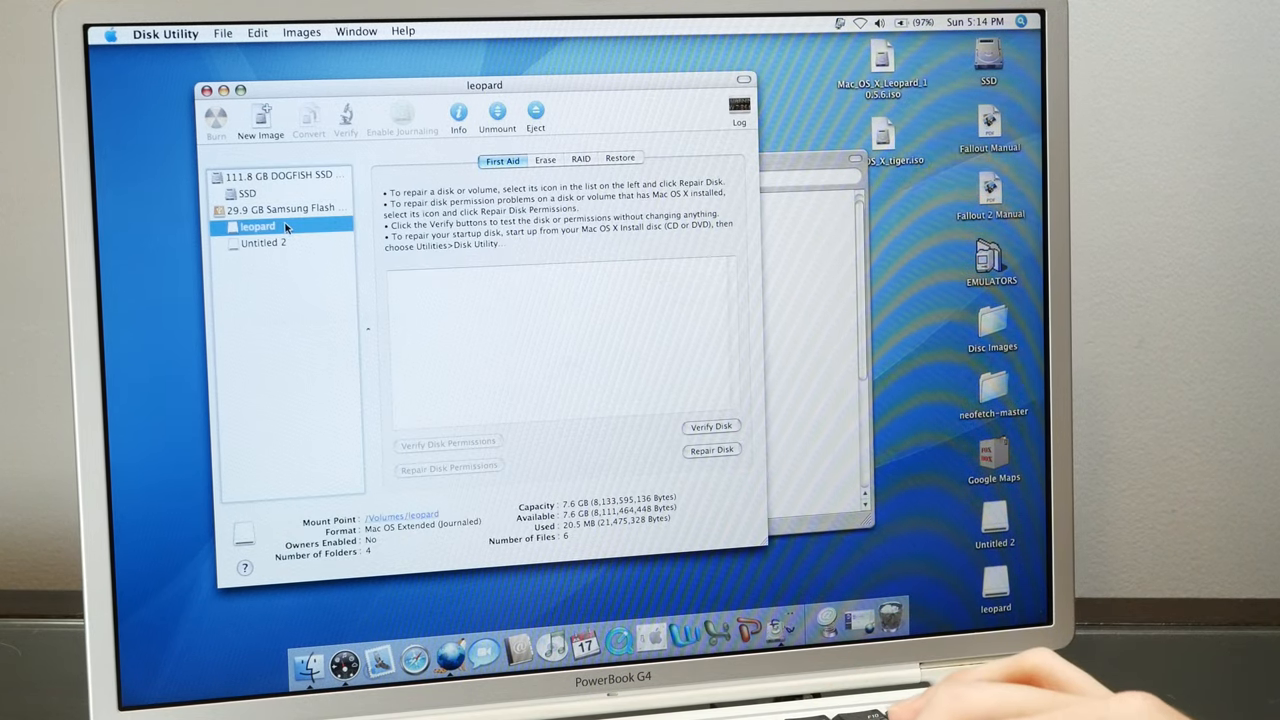
pyautogui.click(263, 243)
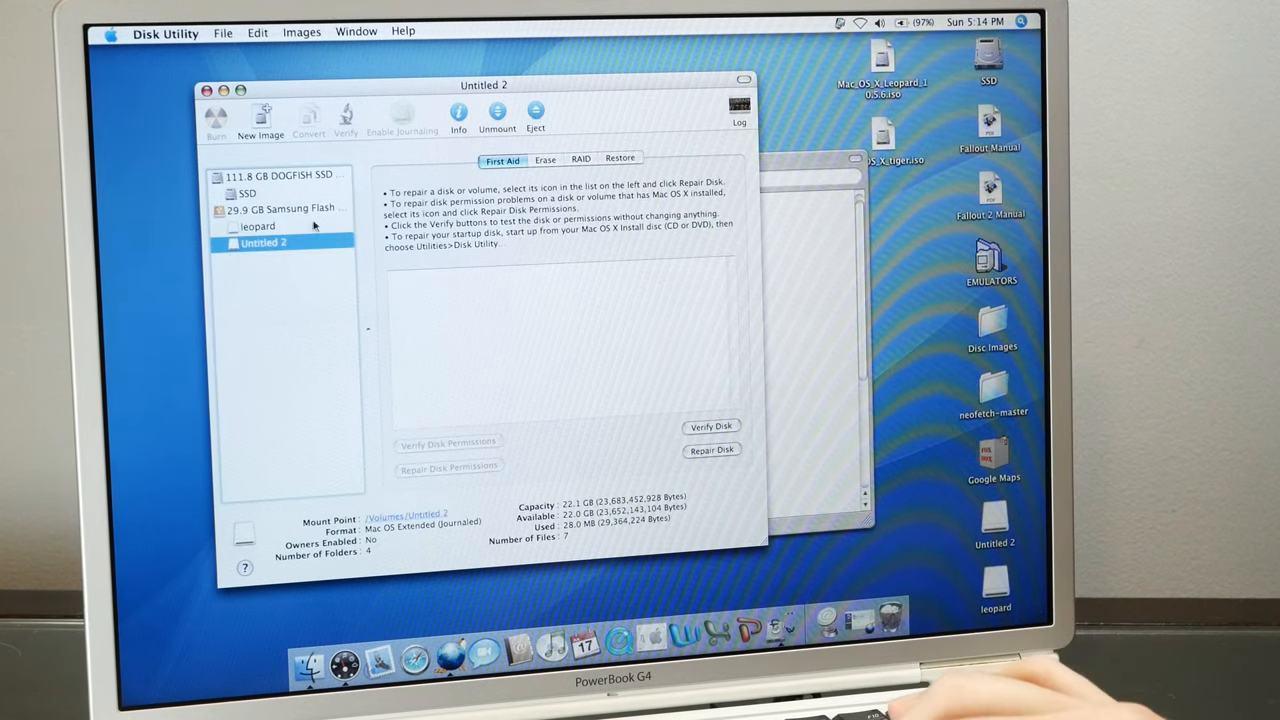
pyautogui.click(257, 225)
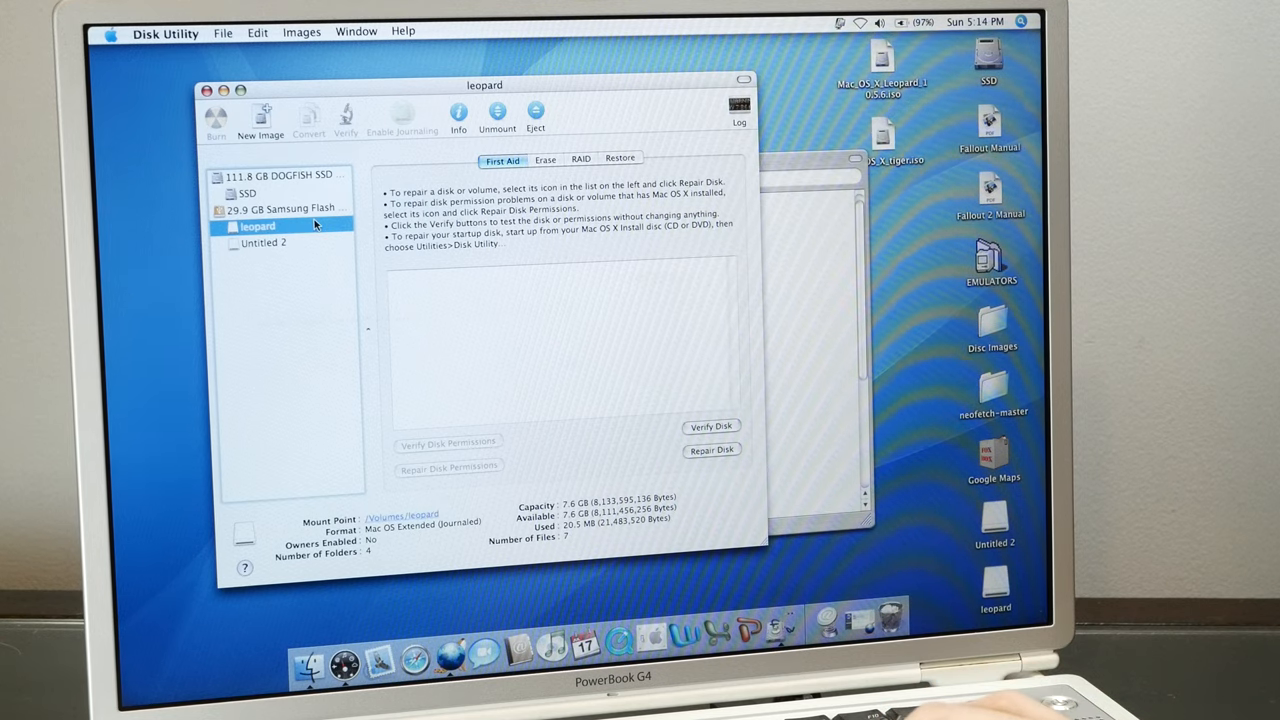
pyautogui.moveTo(655, 203)
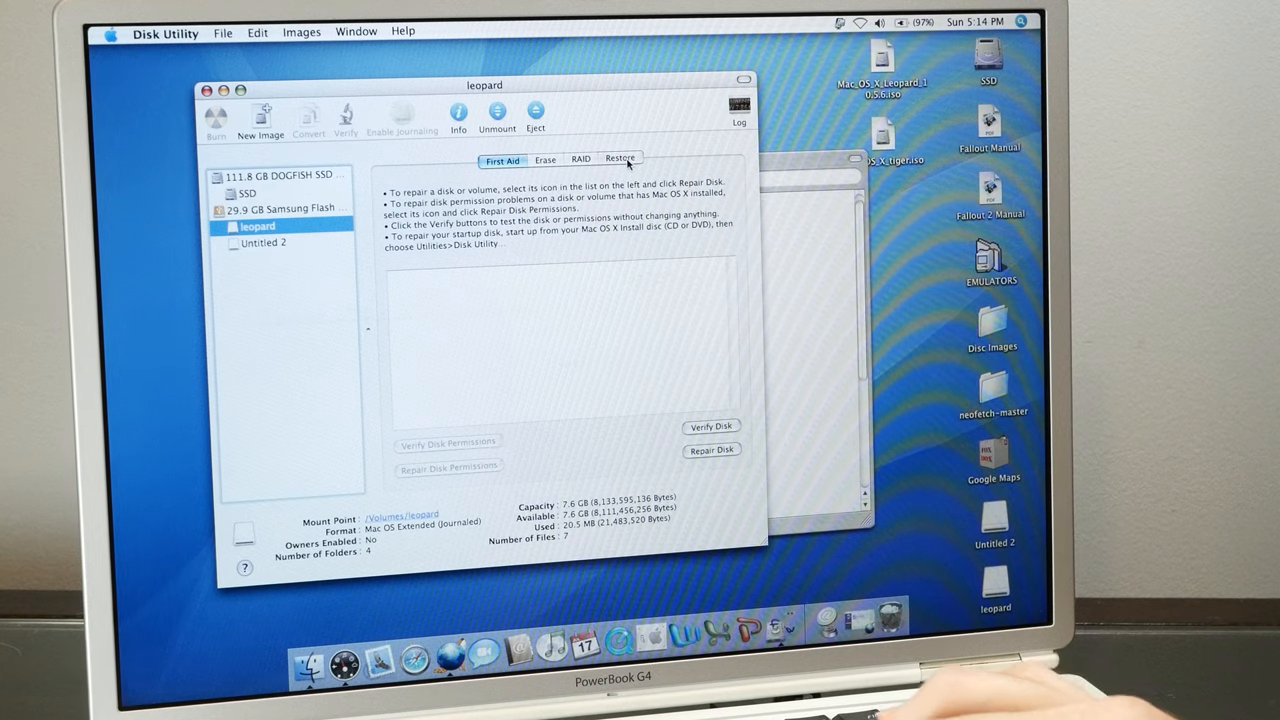
# - Bring up the Restore pane for the leopard volume
pyautogui.click(620, 158)
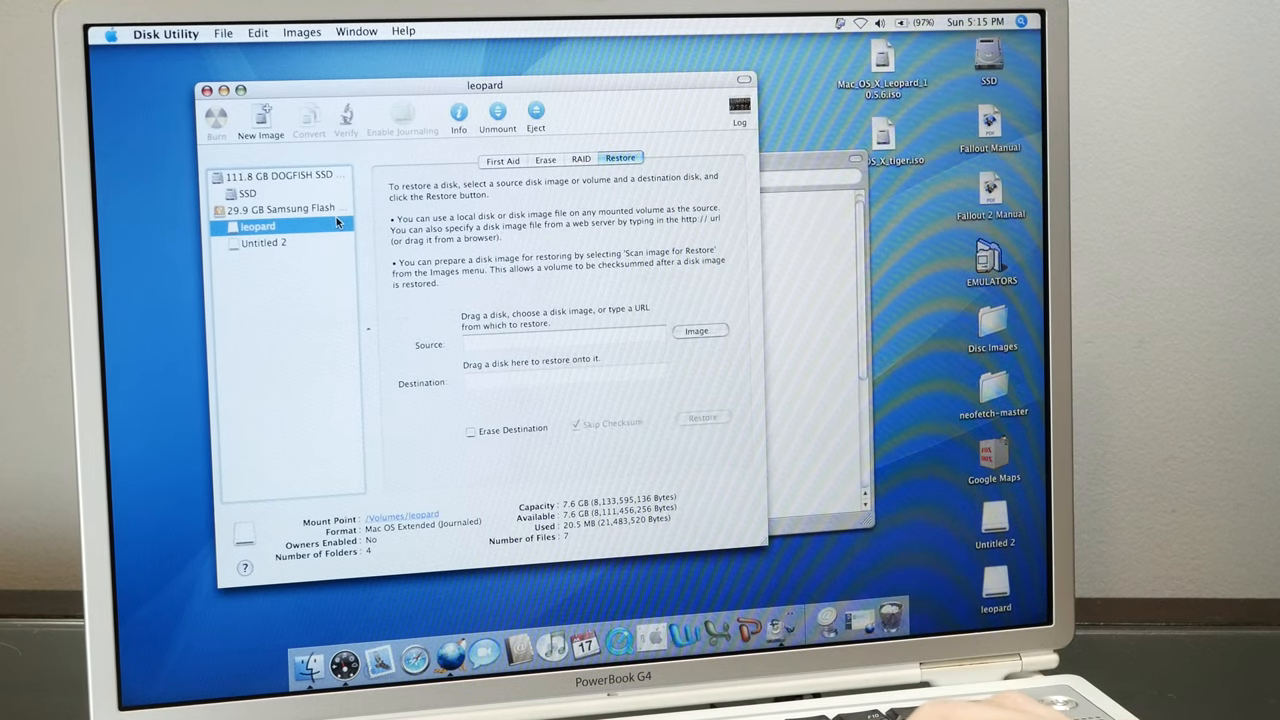
pyautogui.moveTo(668, 180)
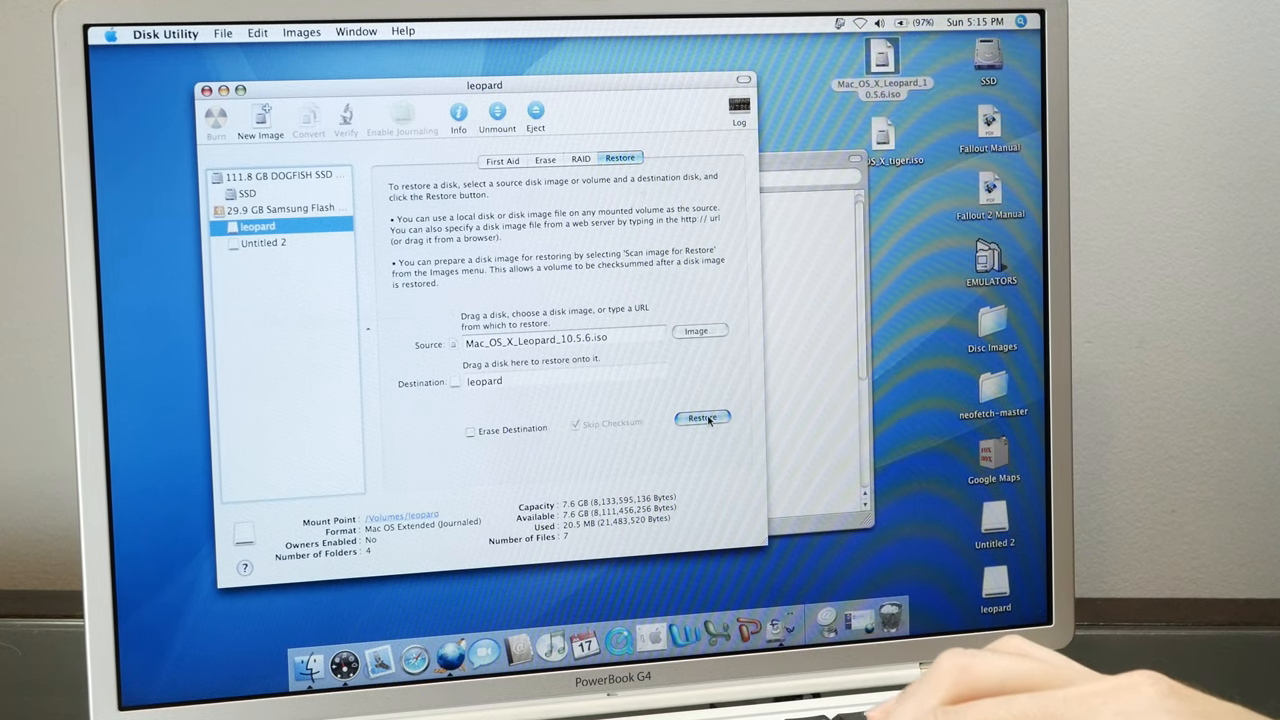
# - Start restoring the Leopard ISO onto leopard, approving the copy and authenticating
pyautogui.click(702, 417)
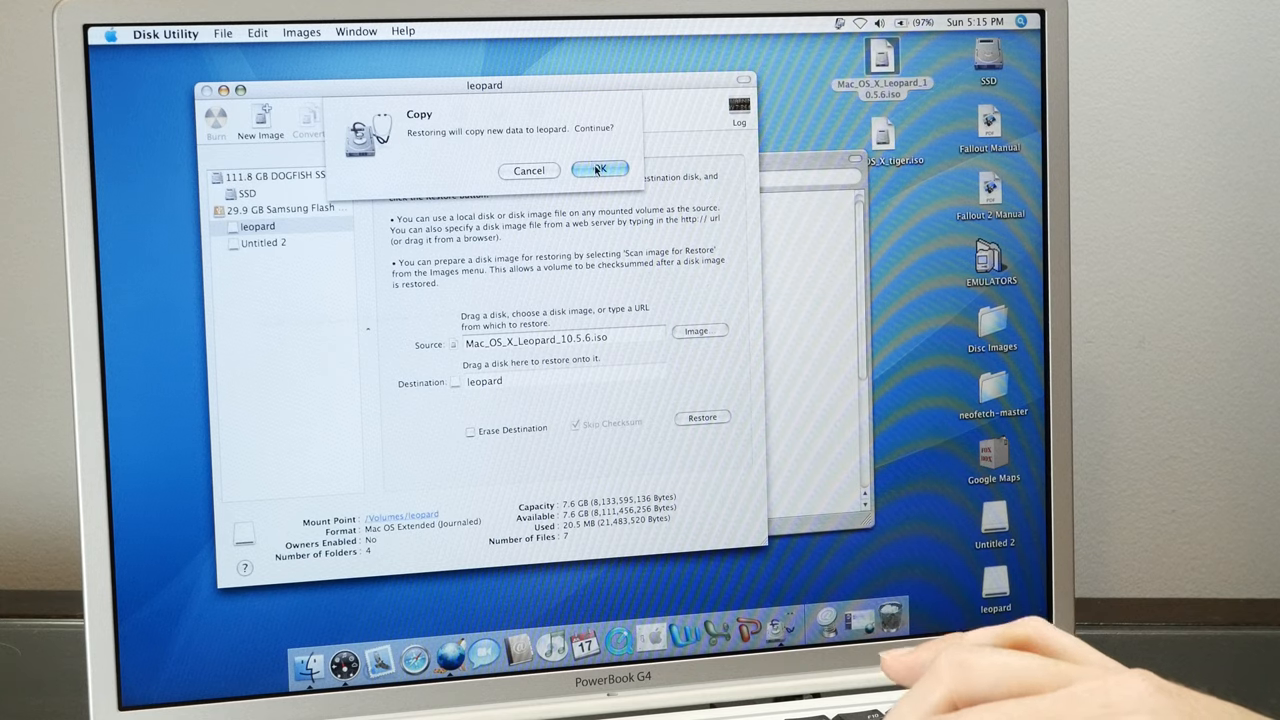
pyautogui.click(600, 168)
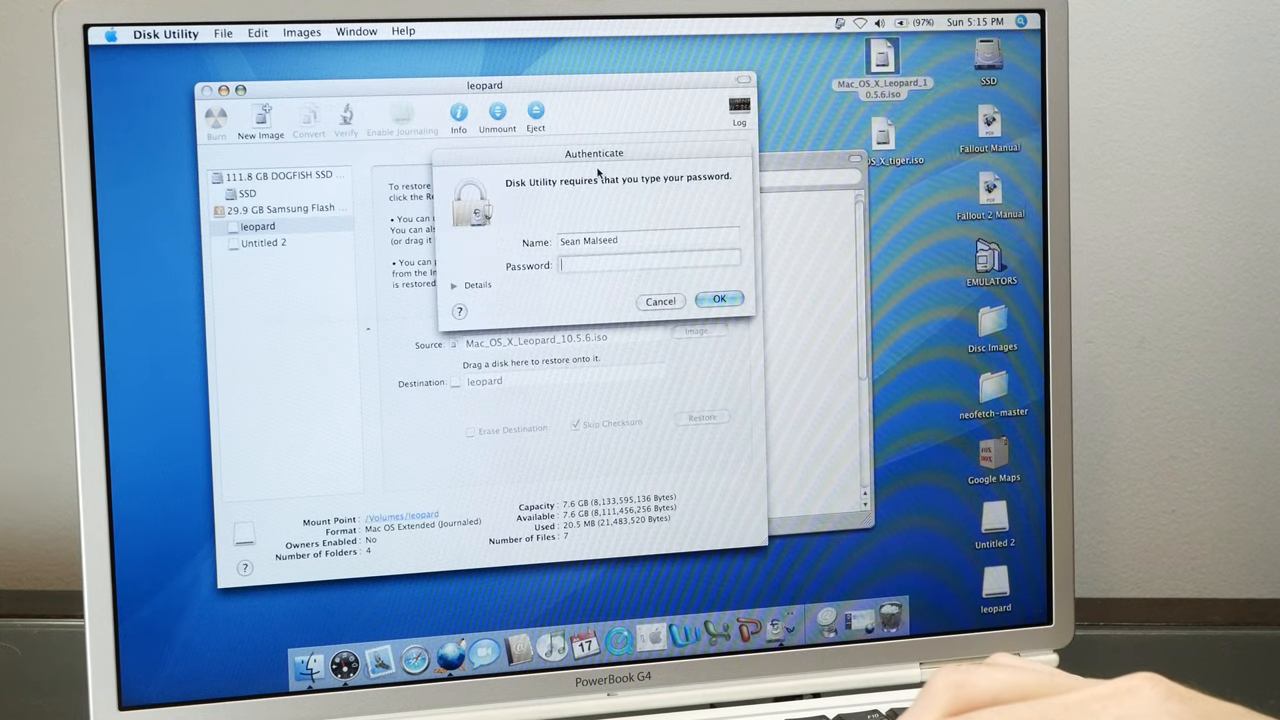
pyautogui.click(718, 300)
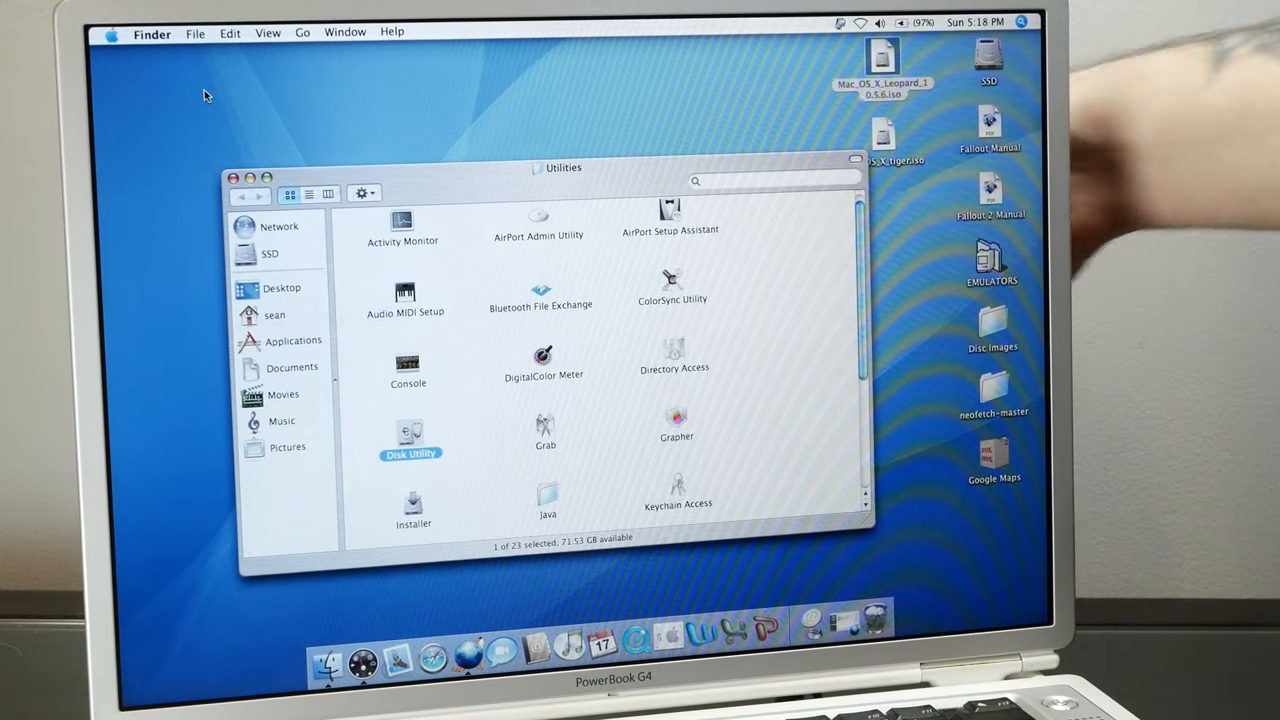
# - Restart the PowerBook from the Apple menu and confirm the restart
pyautogui.click(111, 31)
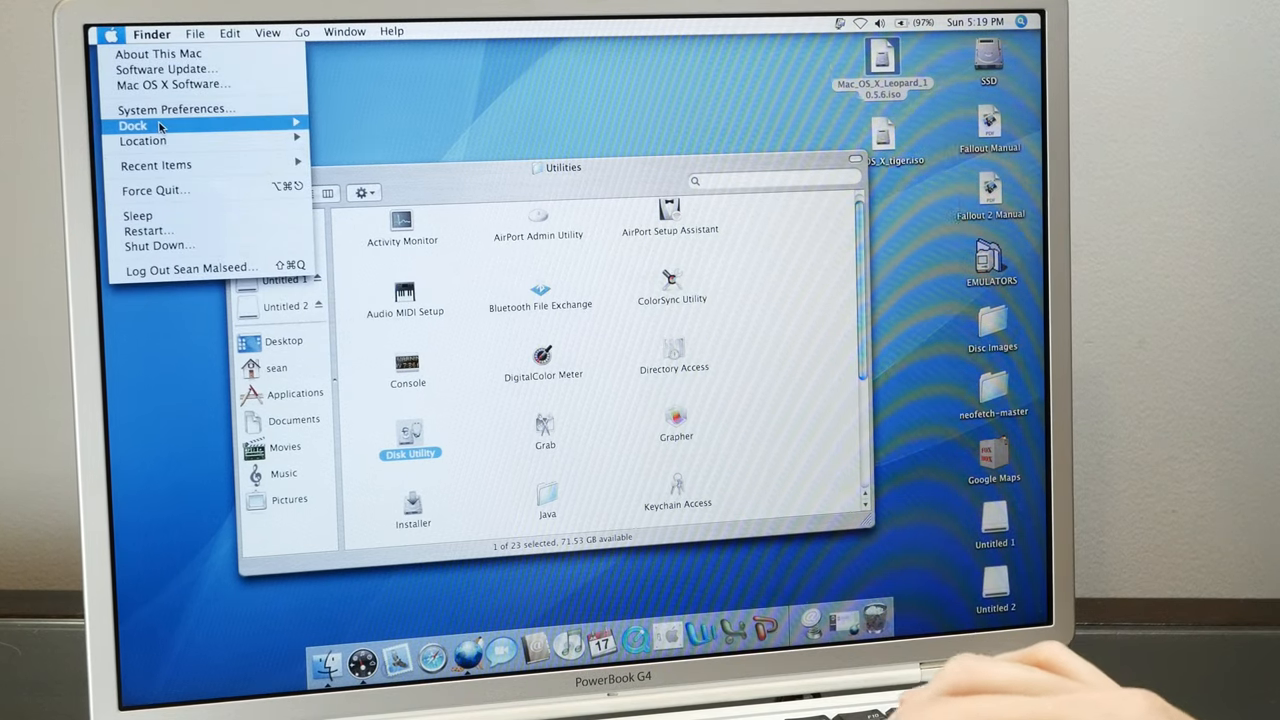
pyautogui.moveTo(183, 230)
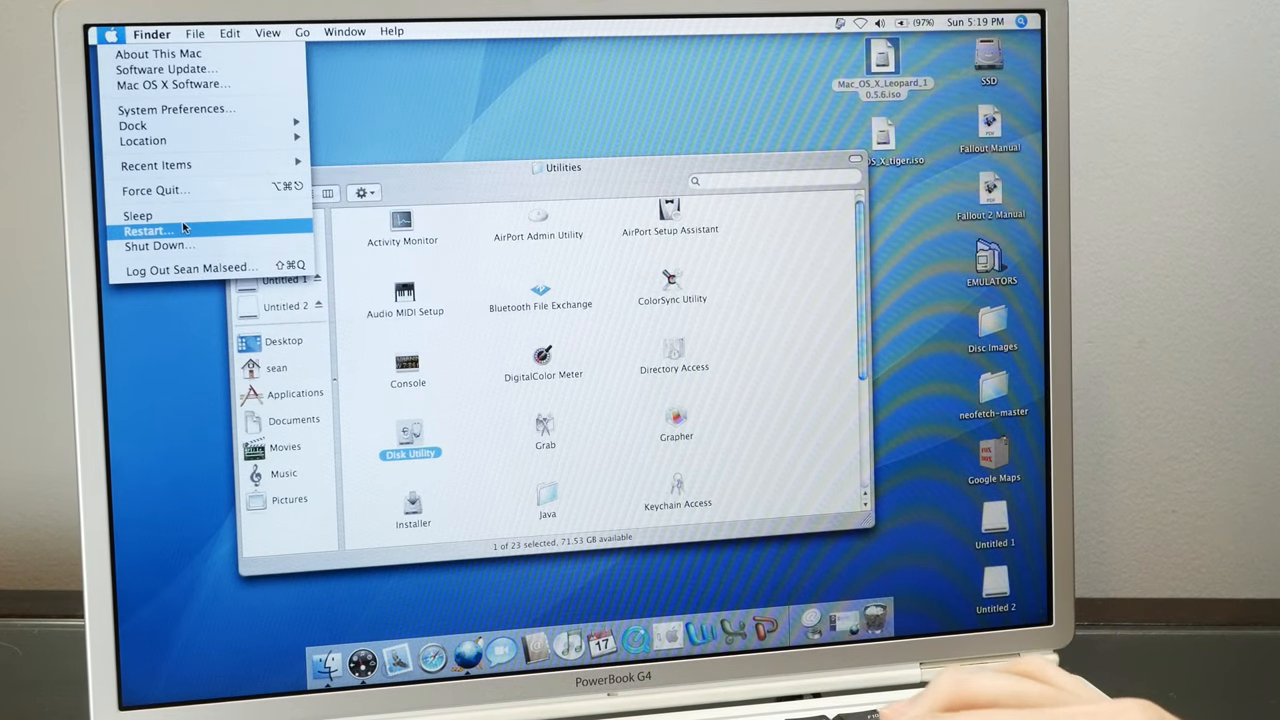
pyautogui.click(148, 231)
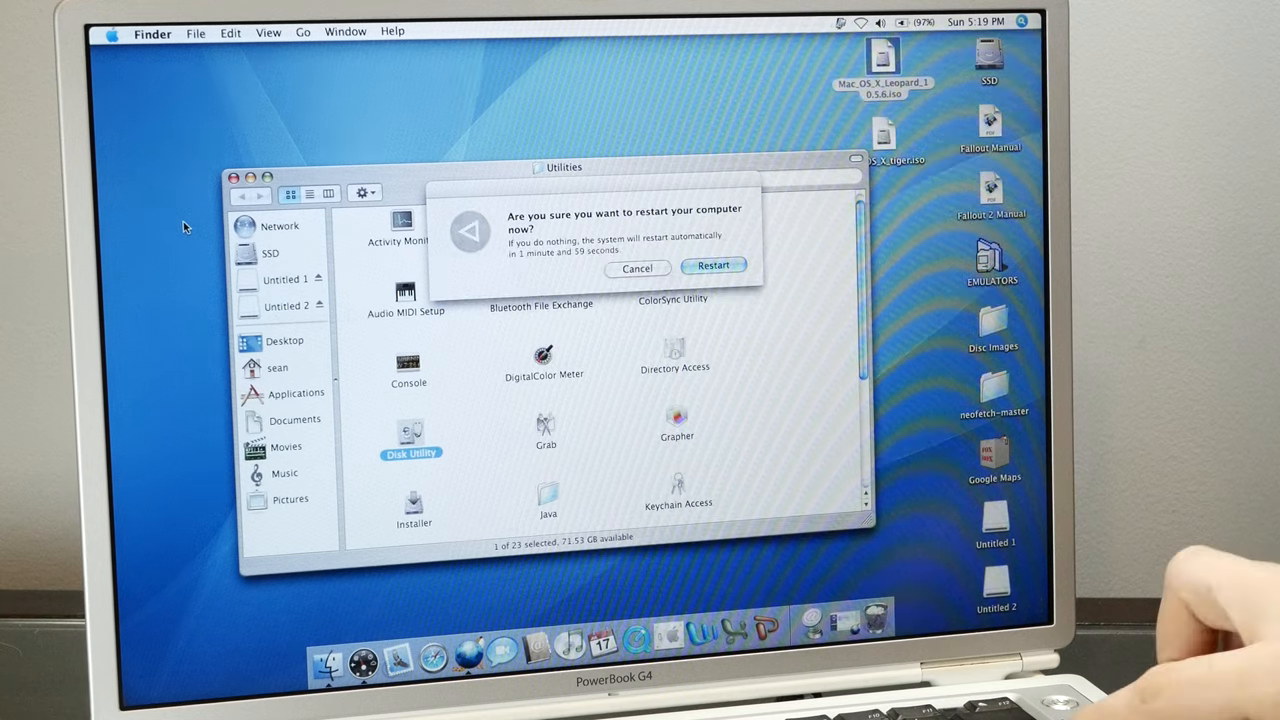
pyautogui.click(637, 268)
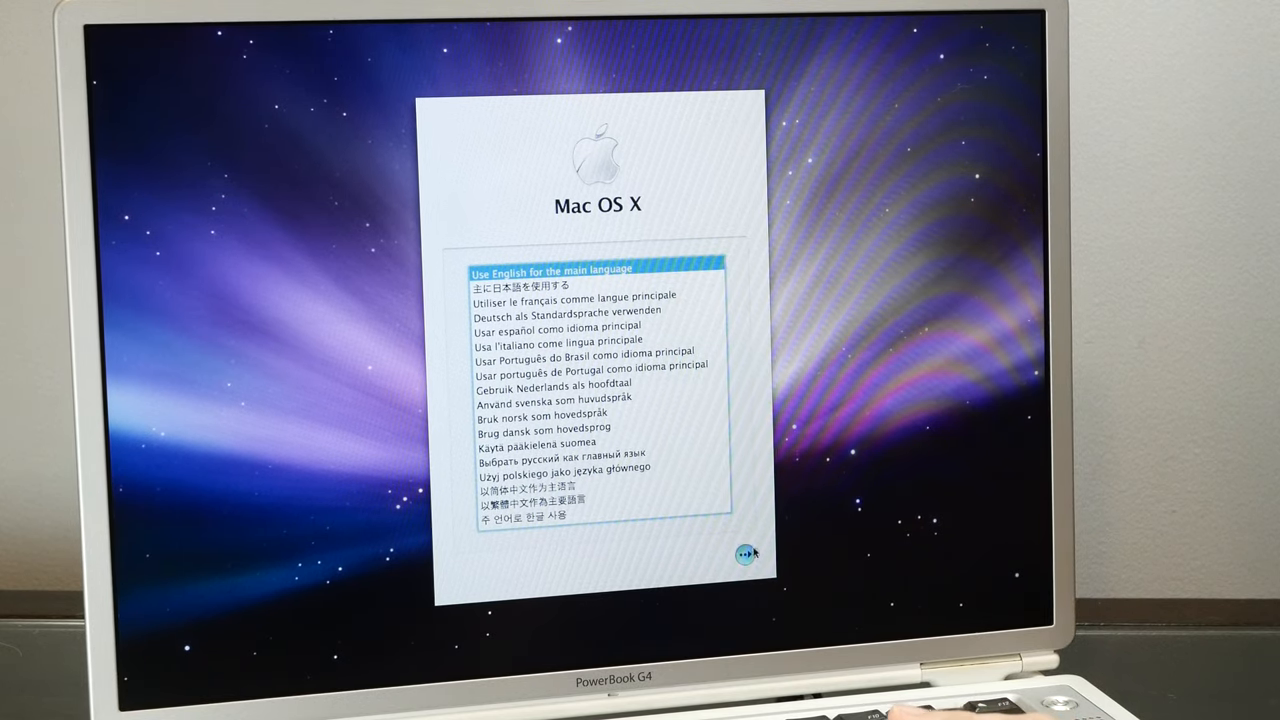
# - Keep English as the main language and continue the installer
pyautogui.click(746, 553)
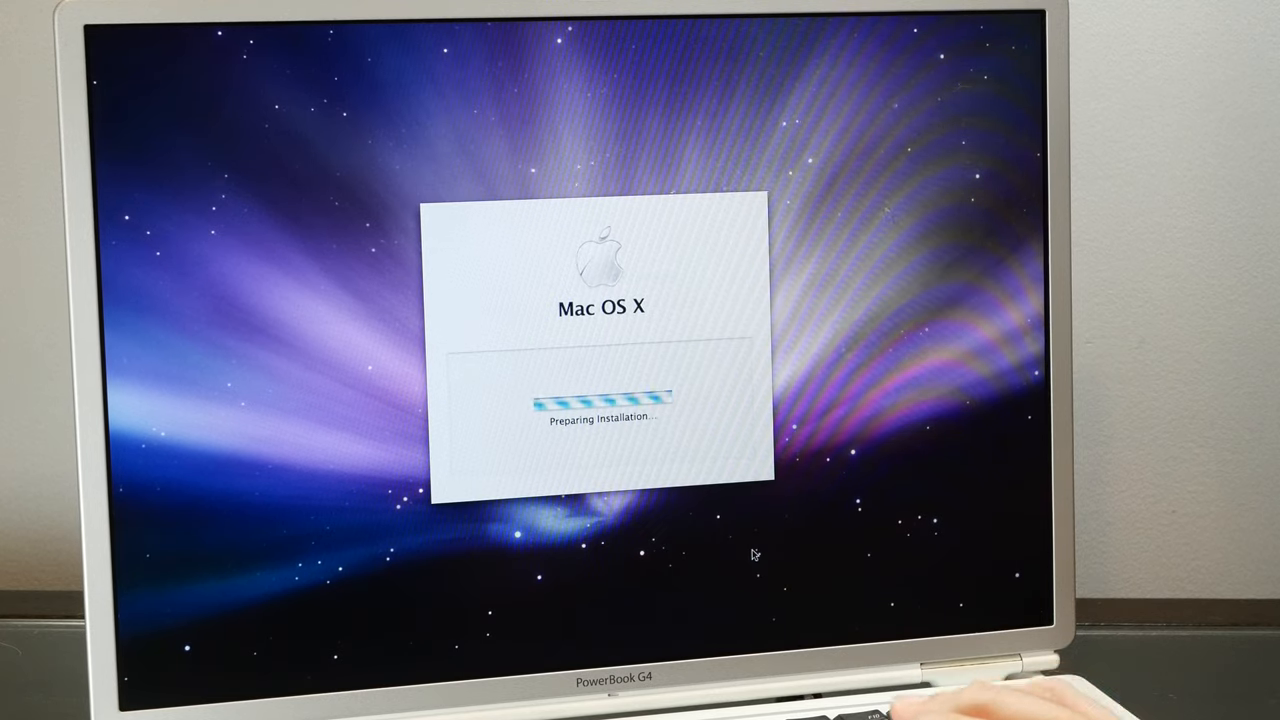